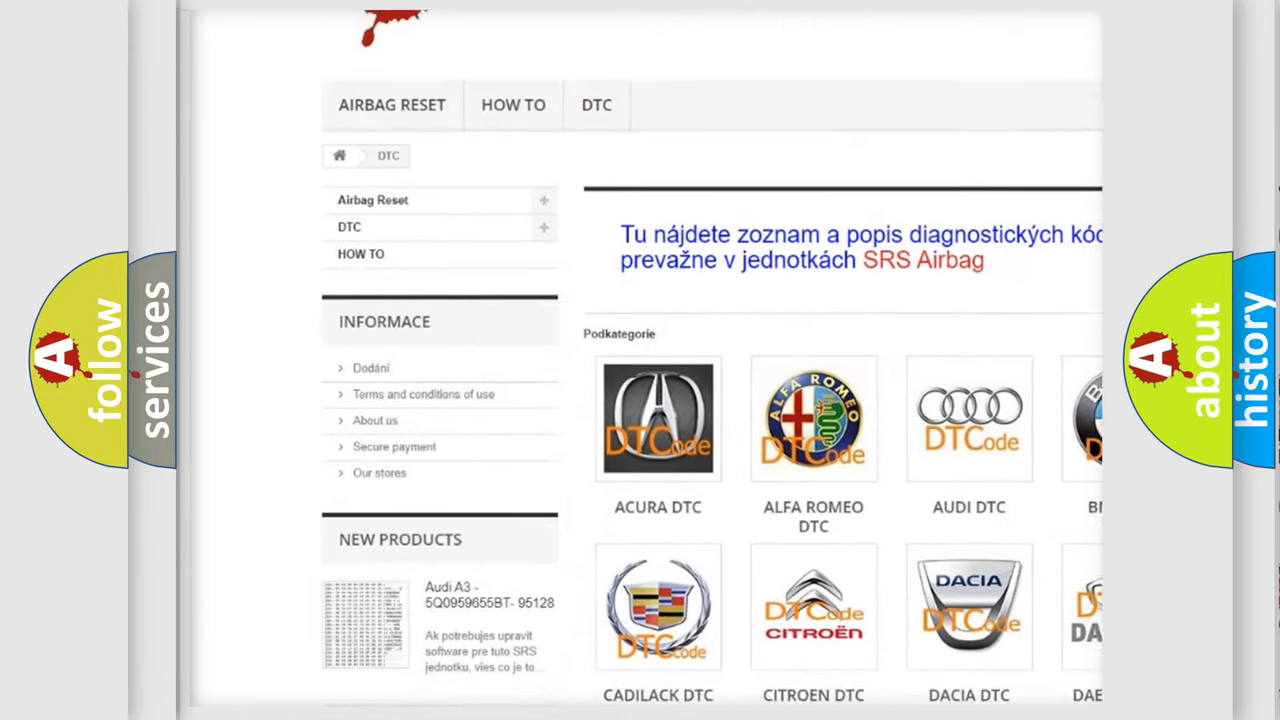
scroll("down", 3)
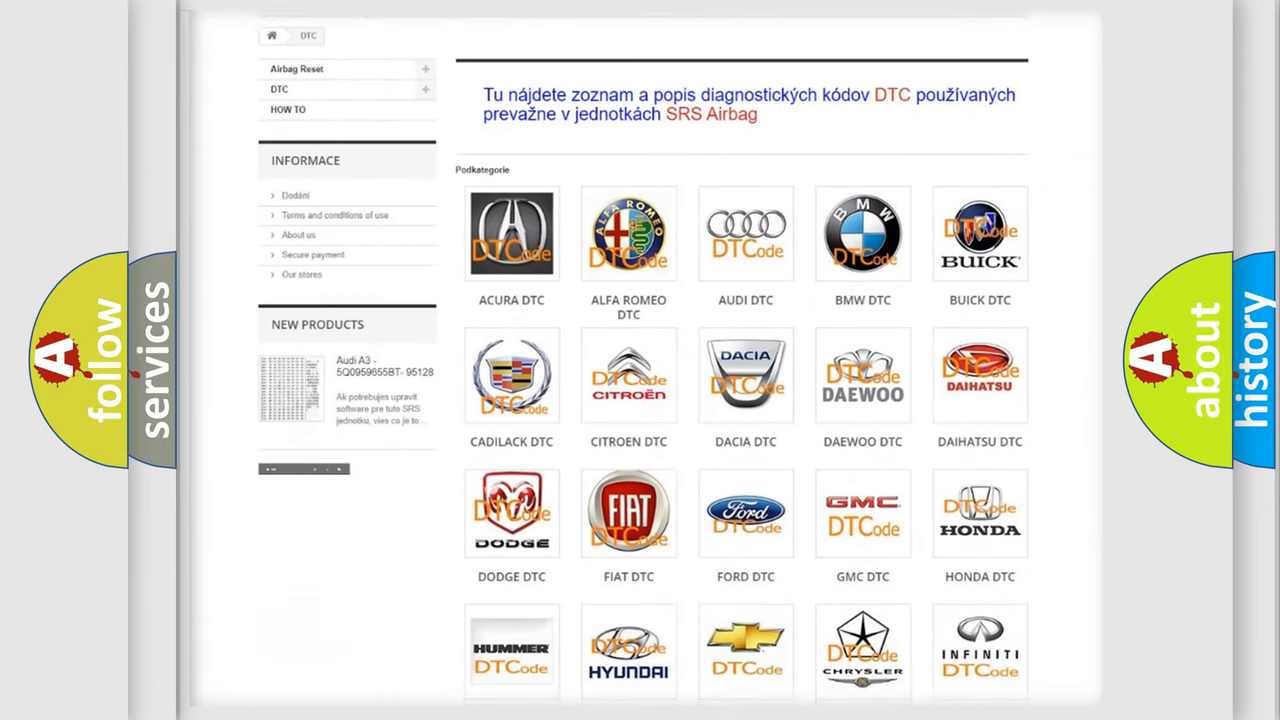
scroll("down", 3)
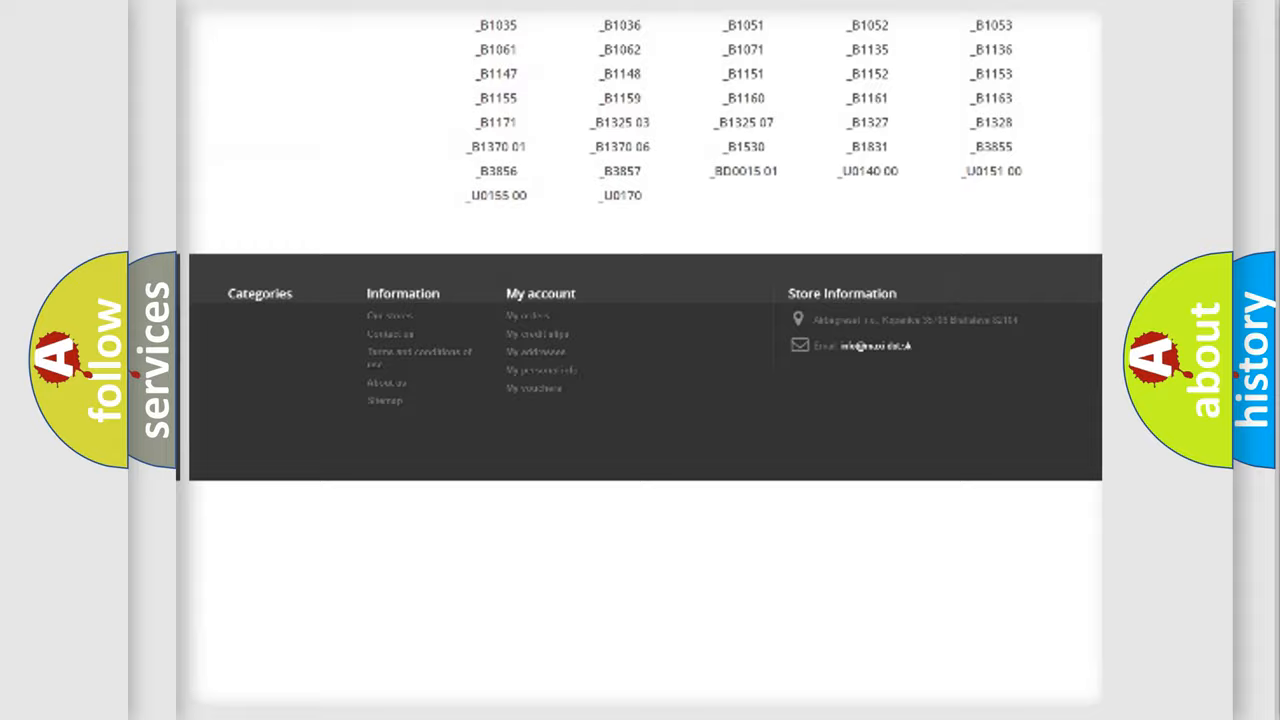
scroll("up", 3)
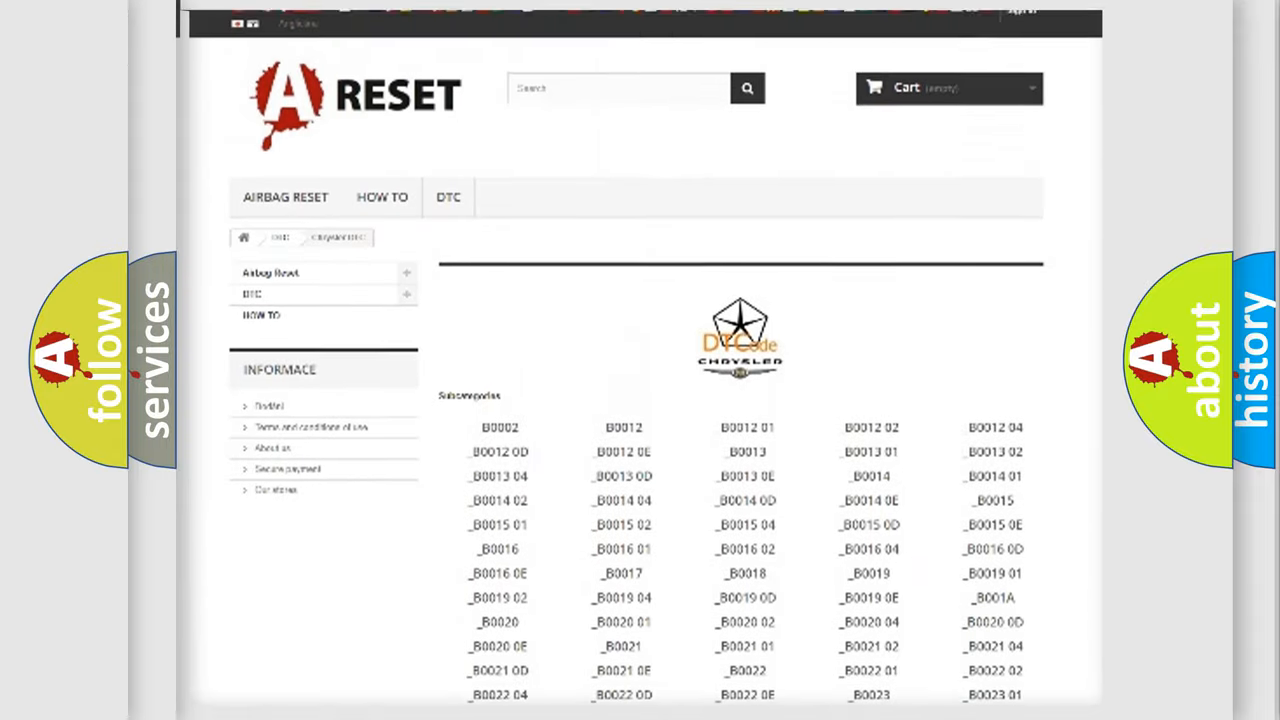